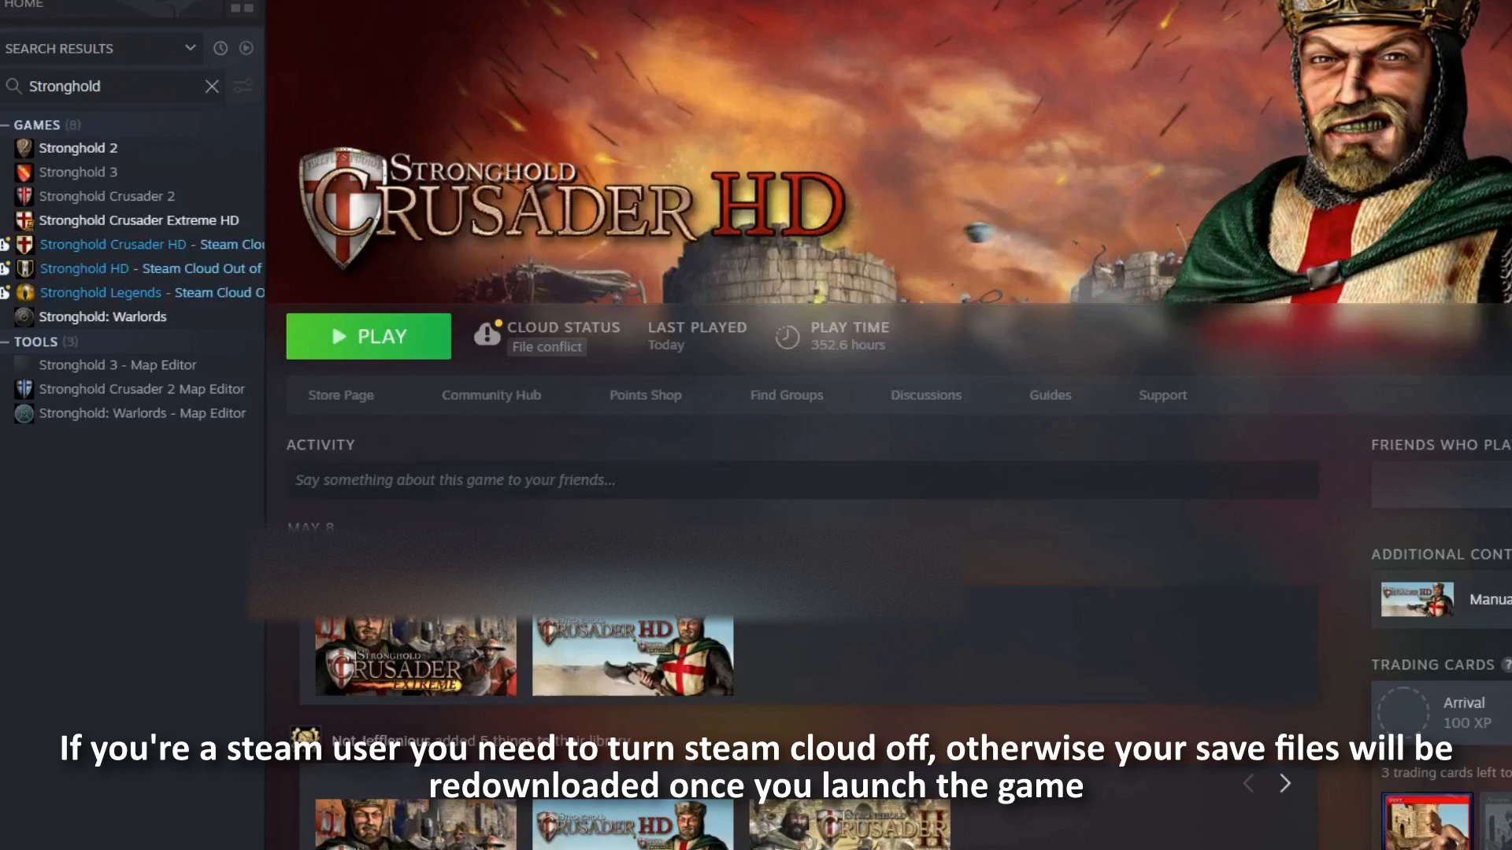
# Turn off 'Keep games saves in the Steam Cloud' for Stronghold Crusader HD, then open Crusader Extreme HD's Properties
pyautogui.rightClick(116, 244)
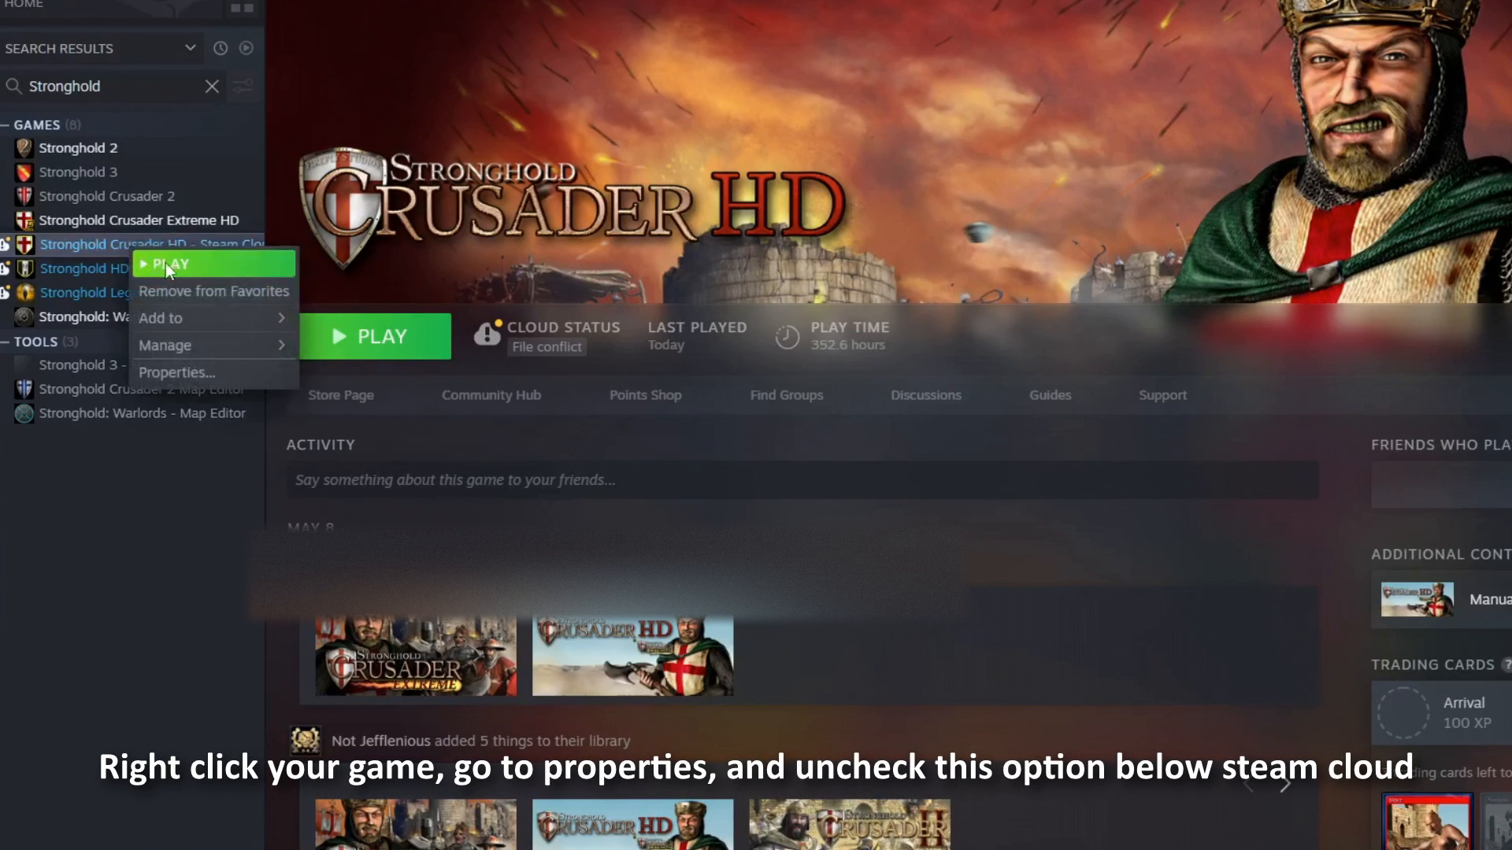
pyautogui.click(177, 372)
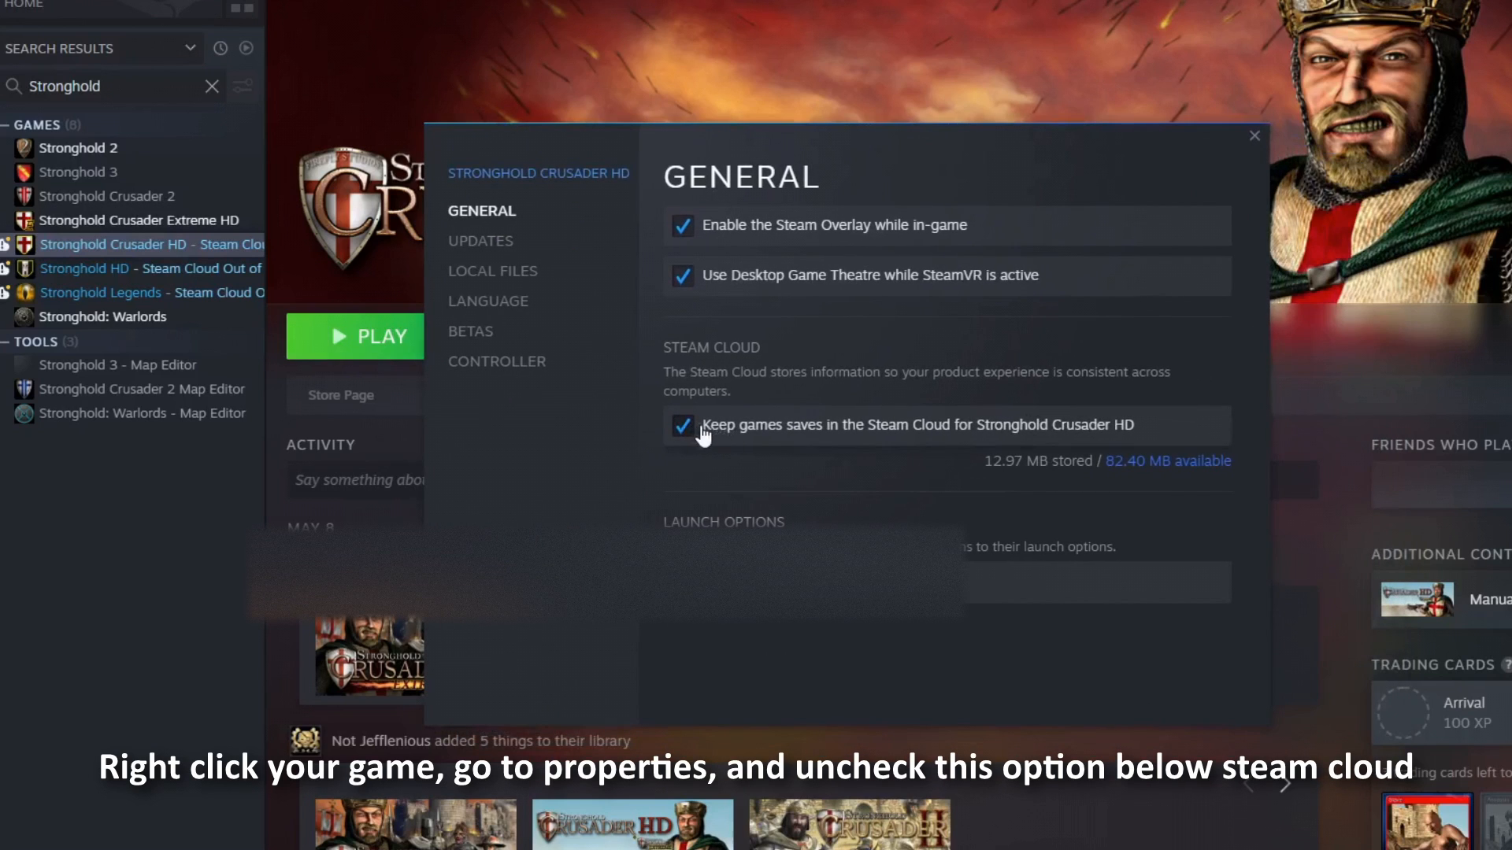
pyautogui.click(682, 425)
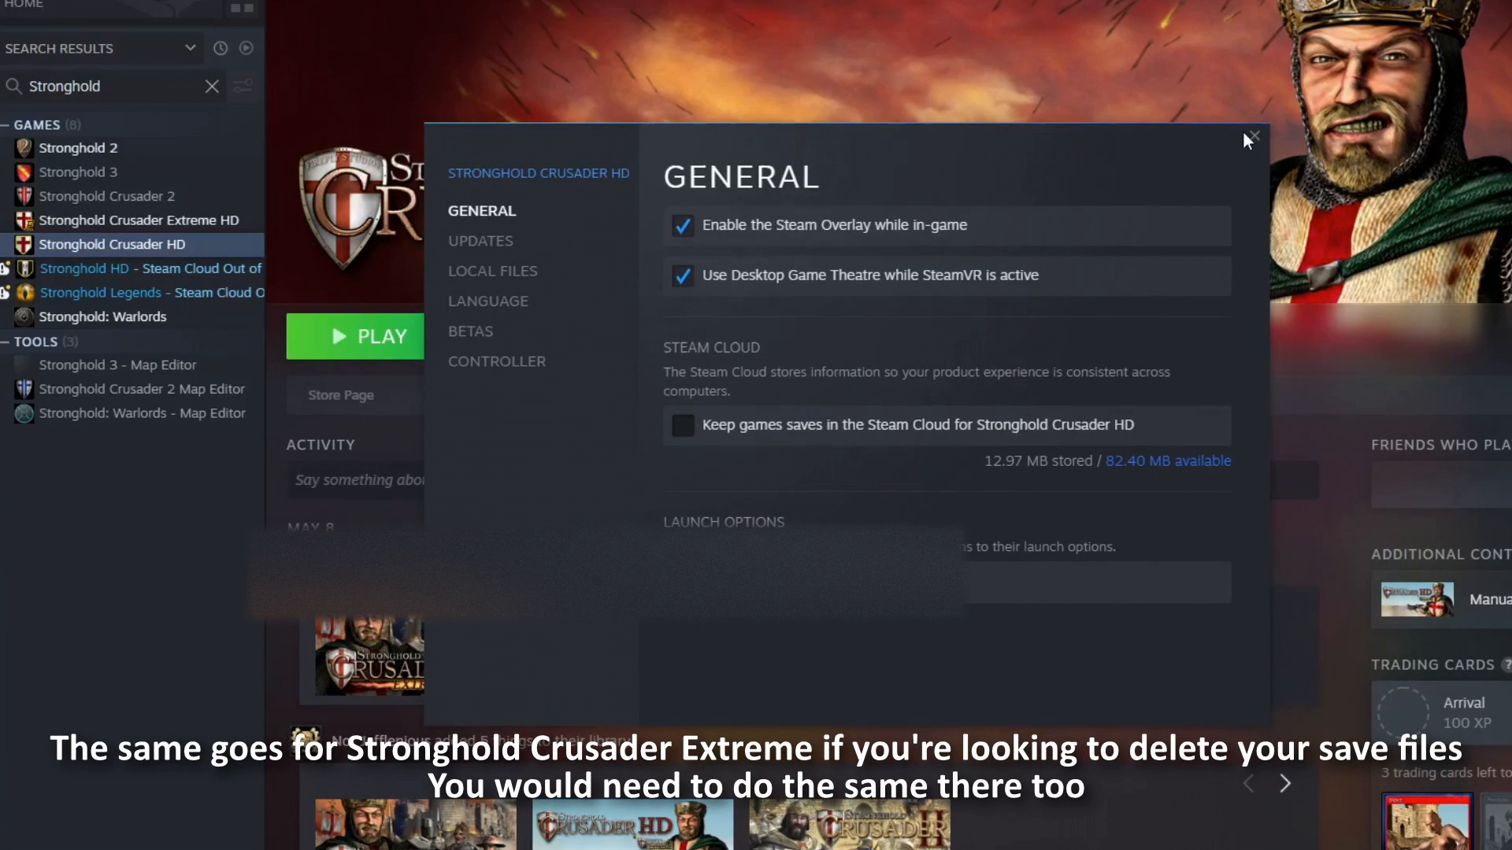
pyautogui.click(146, 220)
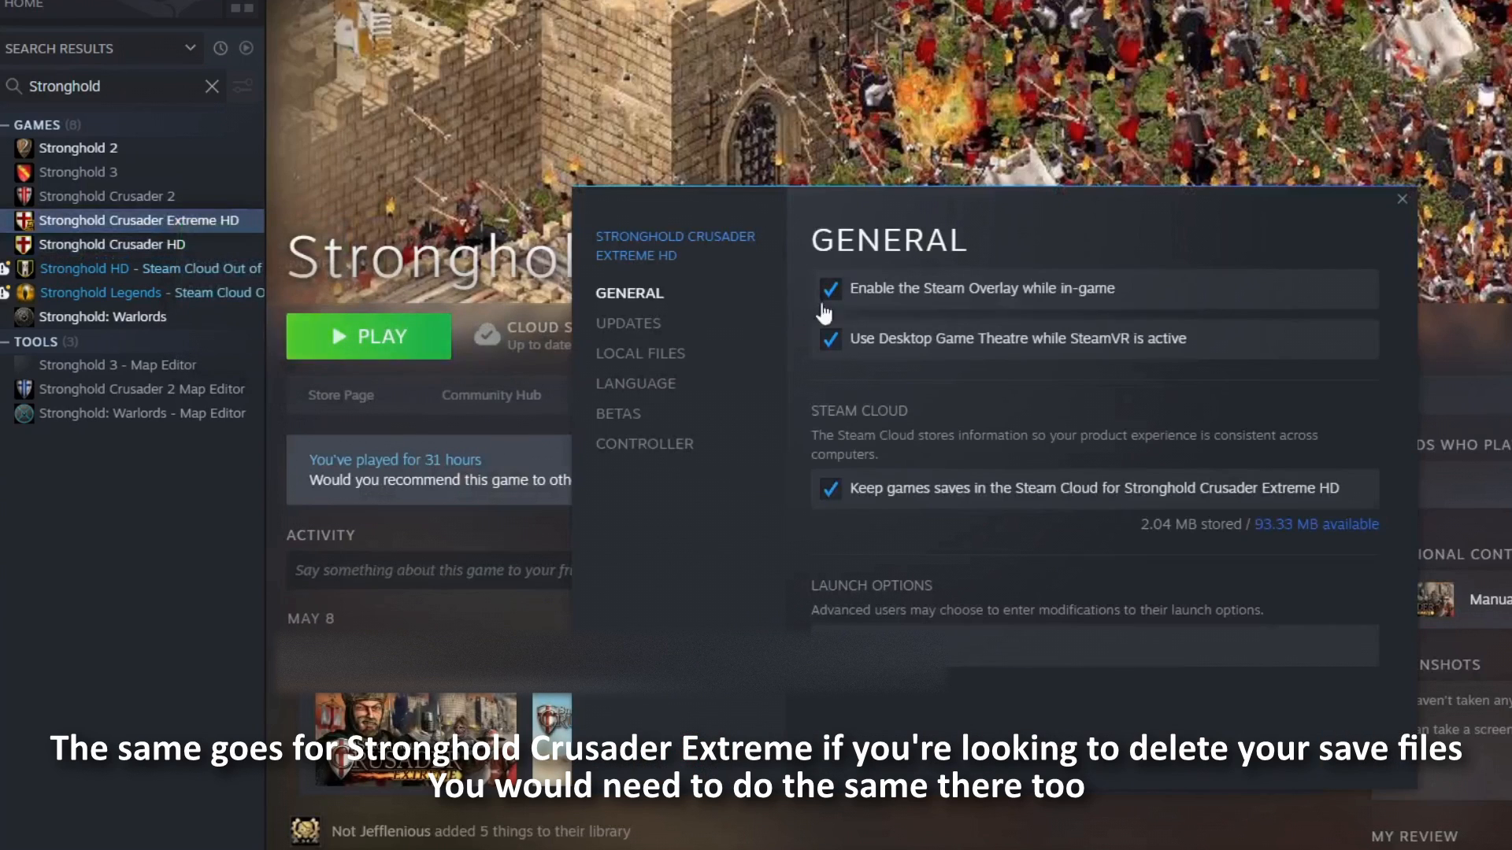
pyautogui.click(830, 488)
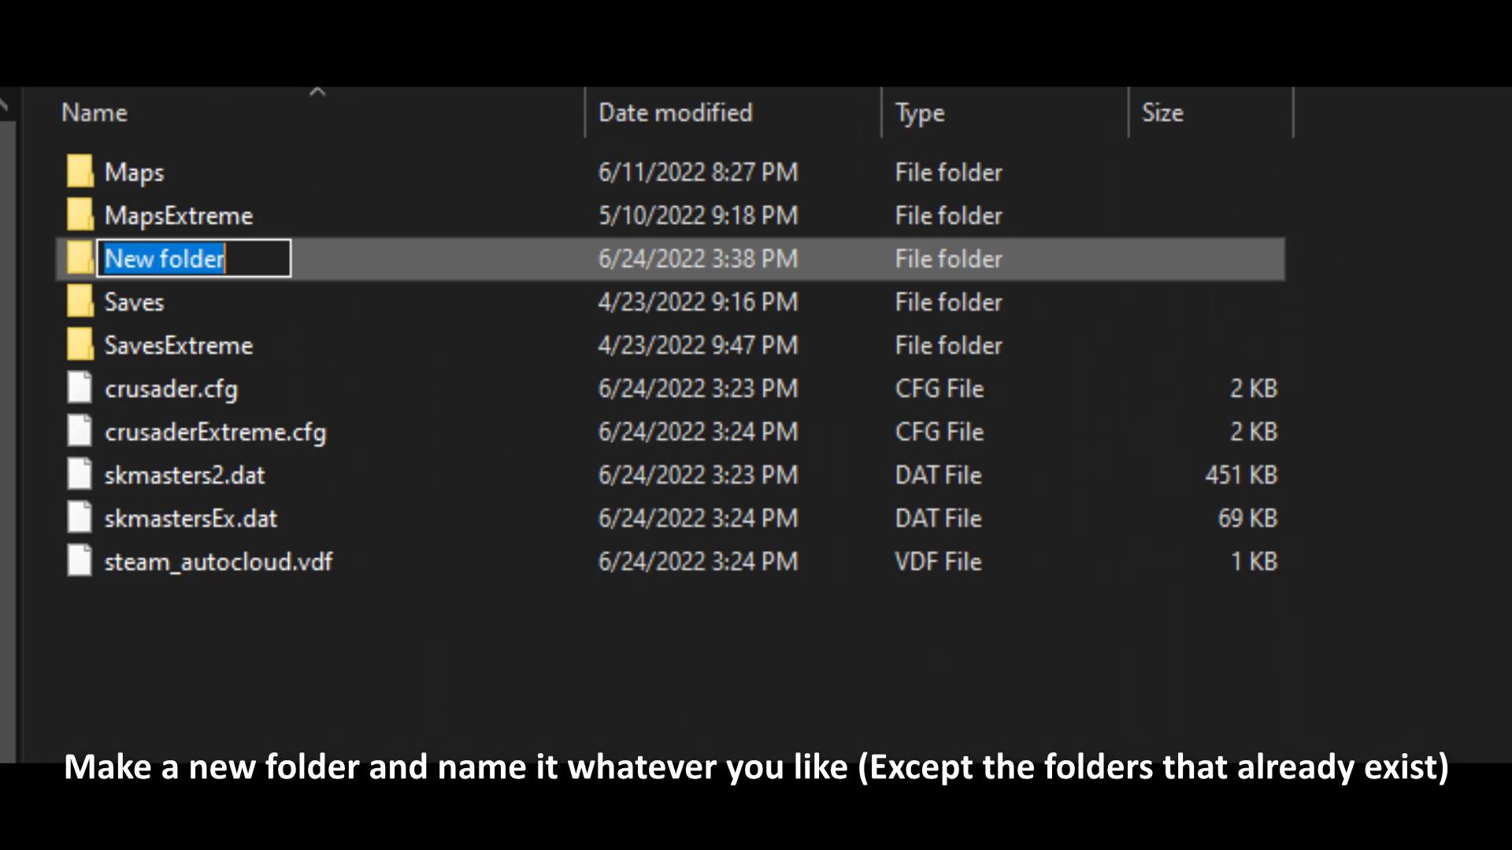
# Create a 'Backup' folder and copy crusader.cfg and crusaderExtreme.cfg
pyautogui.rightClick(246, 232)
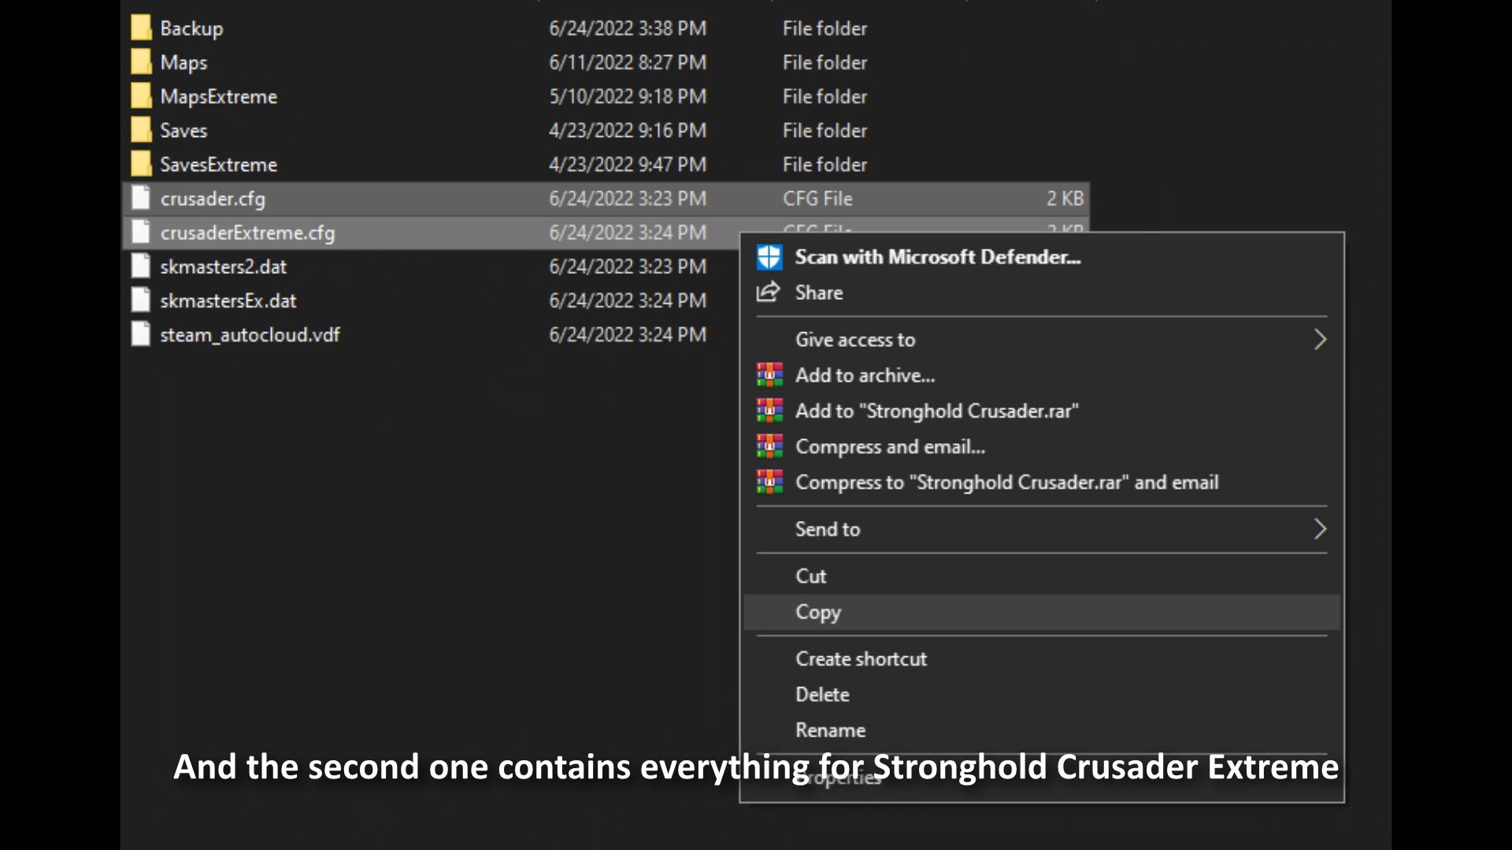
pyautogui.click(816, 613)
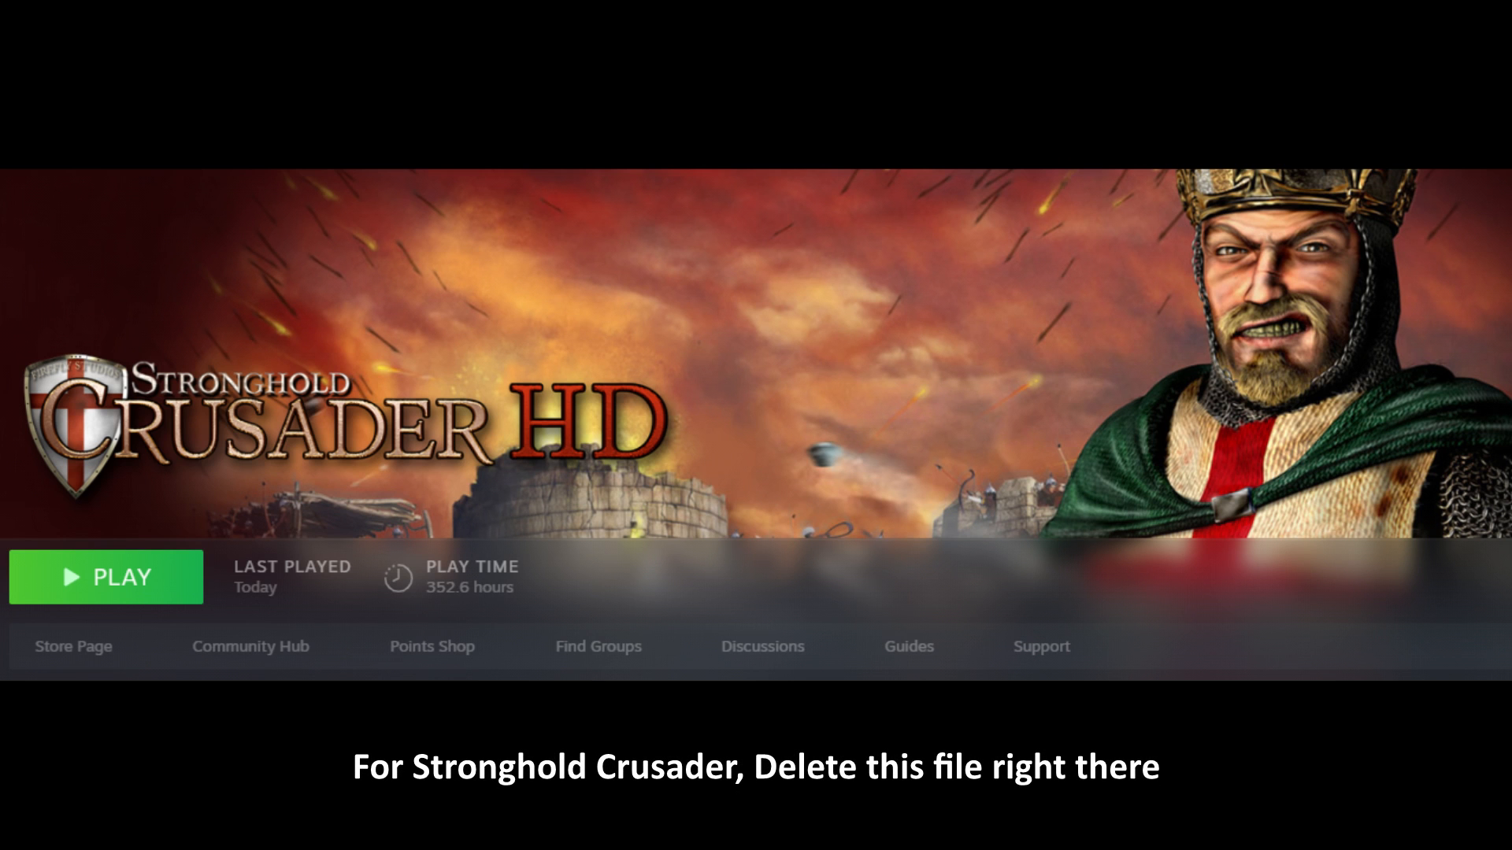
# Delete crusader.cfg and crusaderExtreme.cfg from the documents folder
pyautogui.rightClick(318, 200)
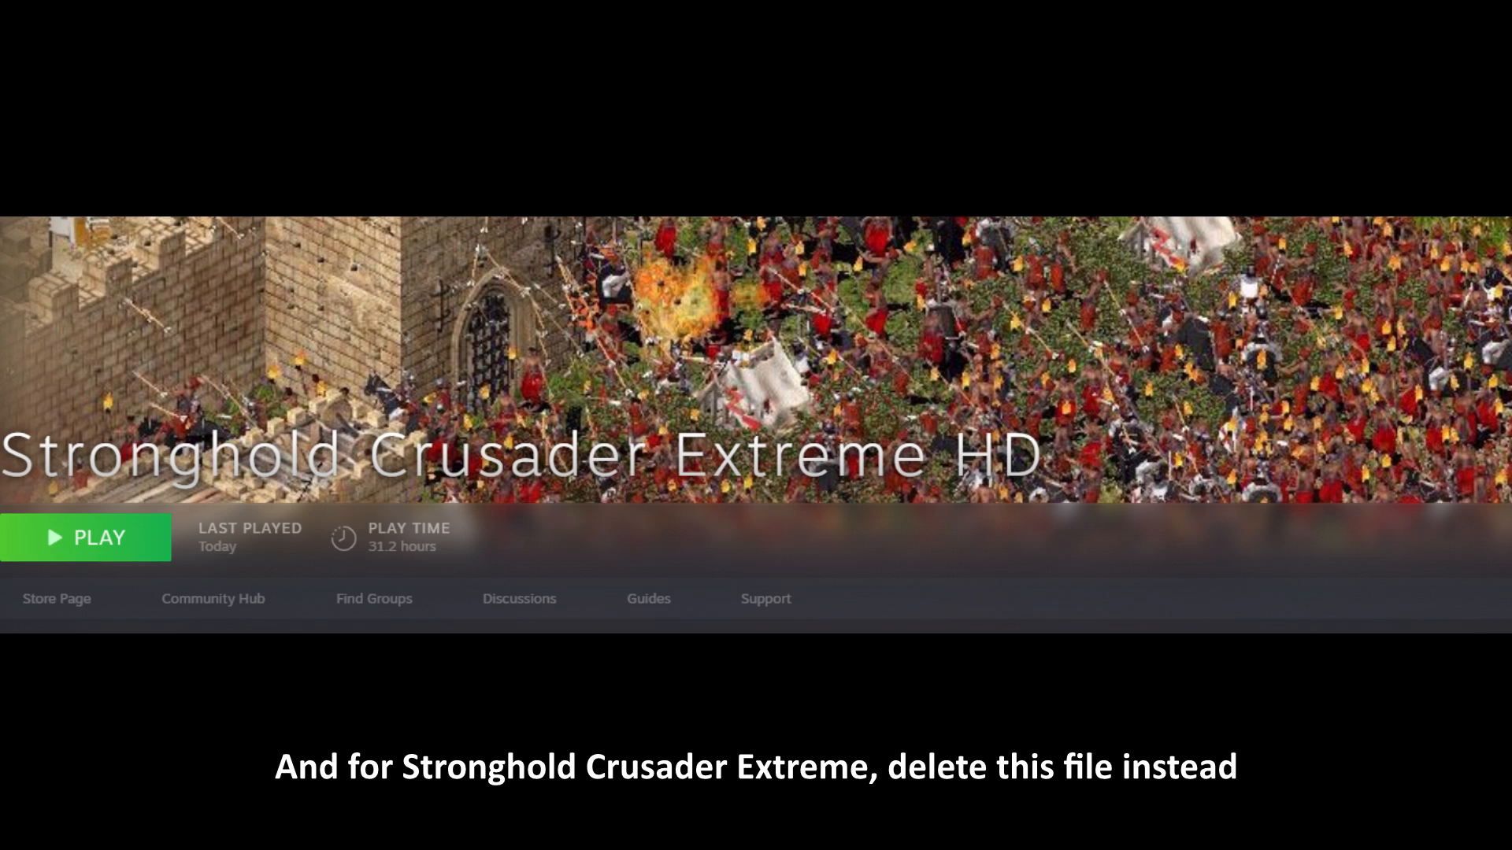
pyautogui.rightClick(345, 219)
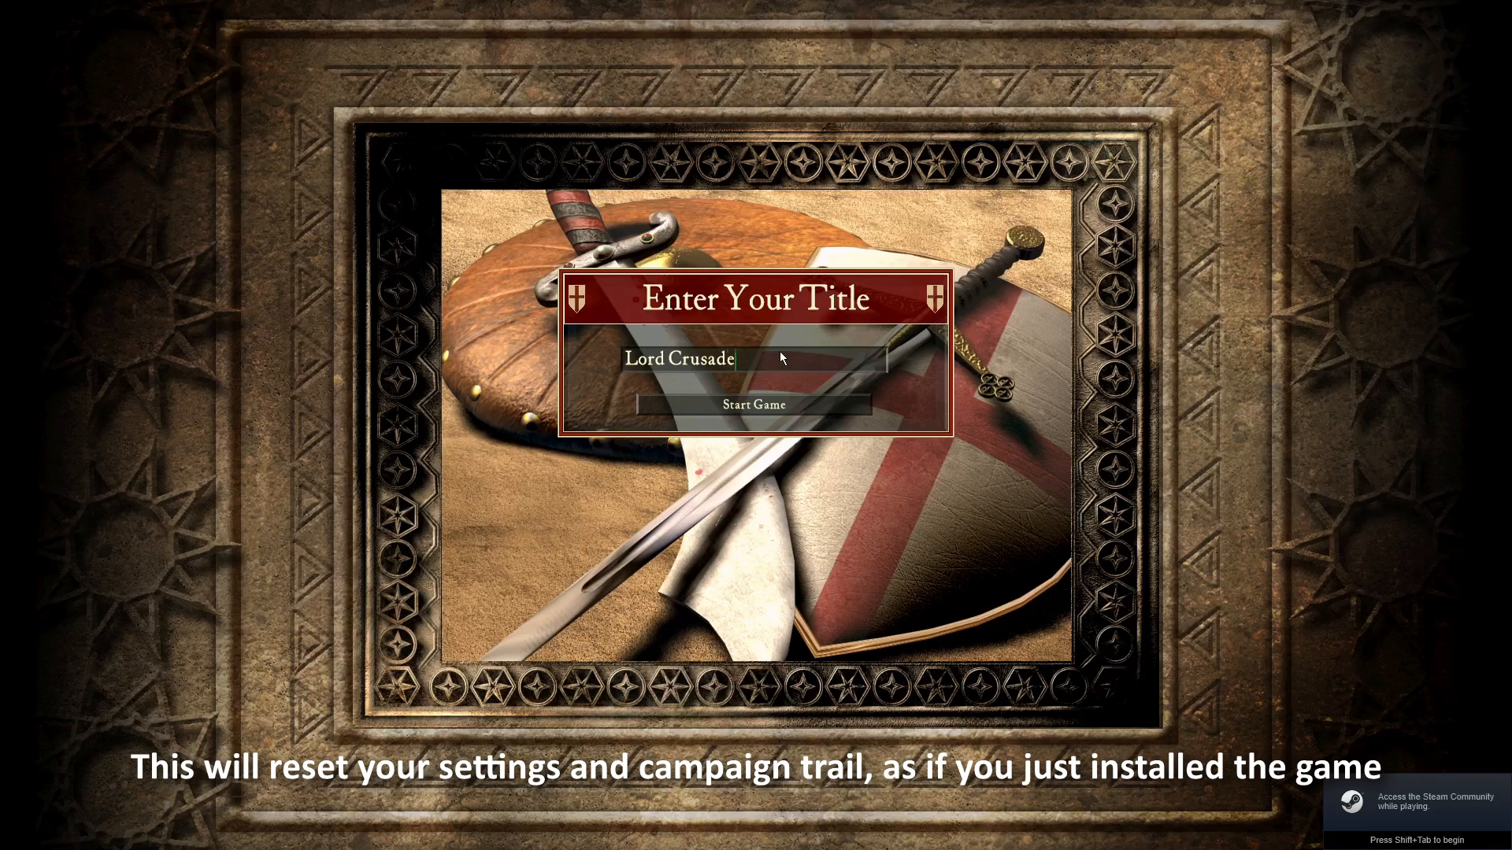
# Enter 'Jack' as the lord title, check the saved games list, and back out
pyautogui.write('Jack')
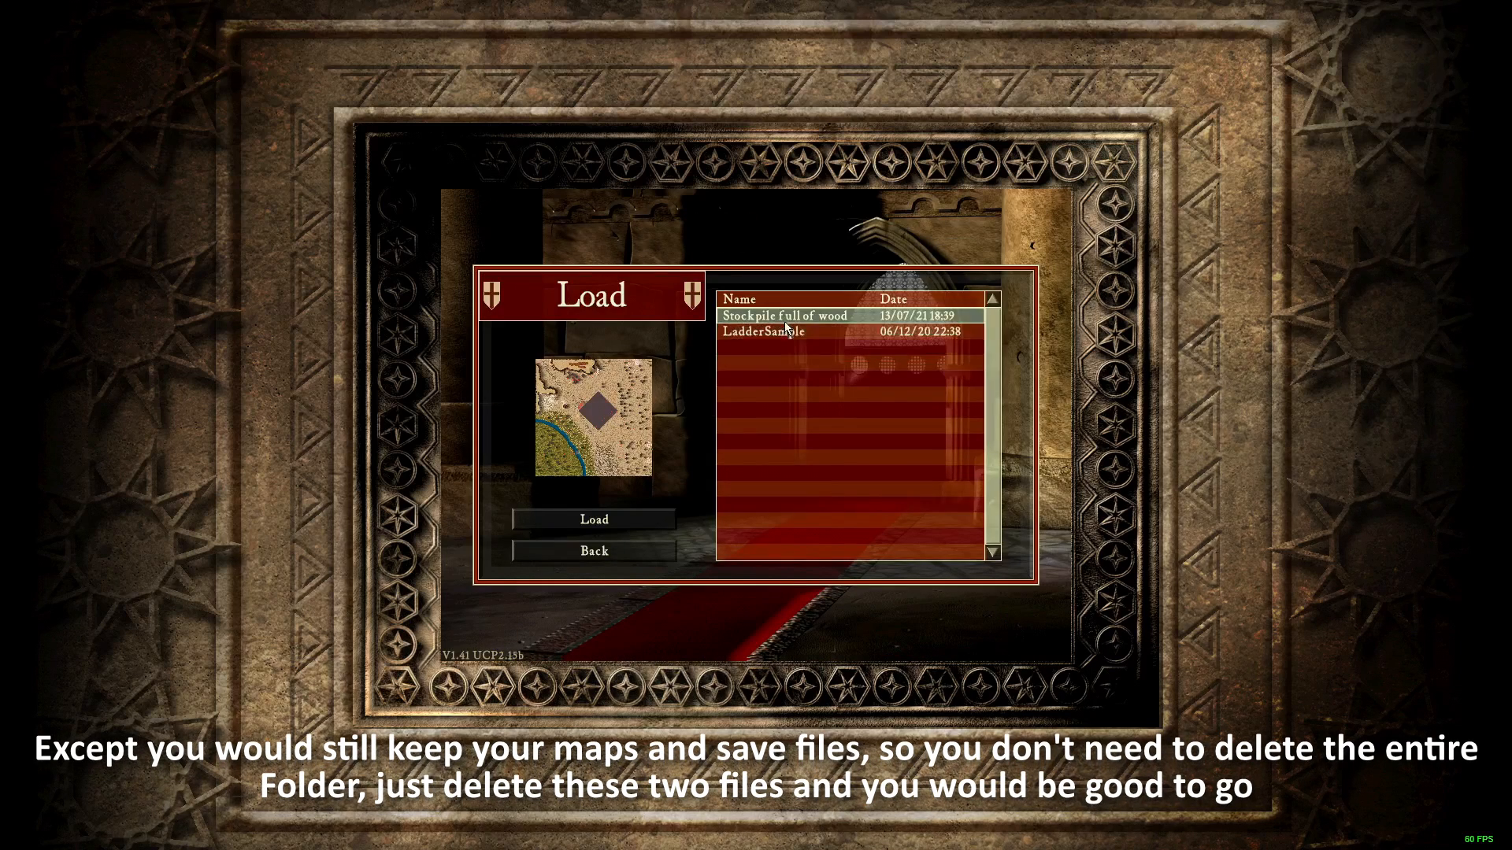
pyautogui.click(593, 550)
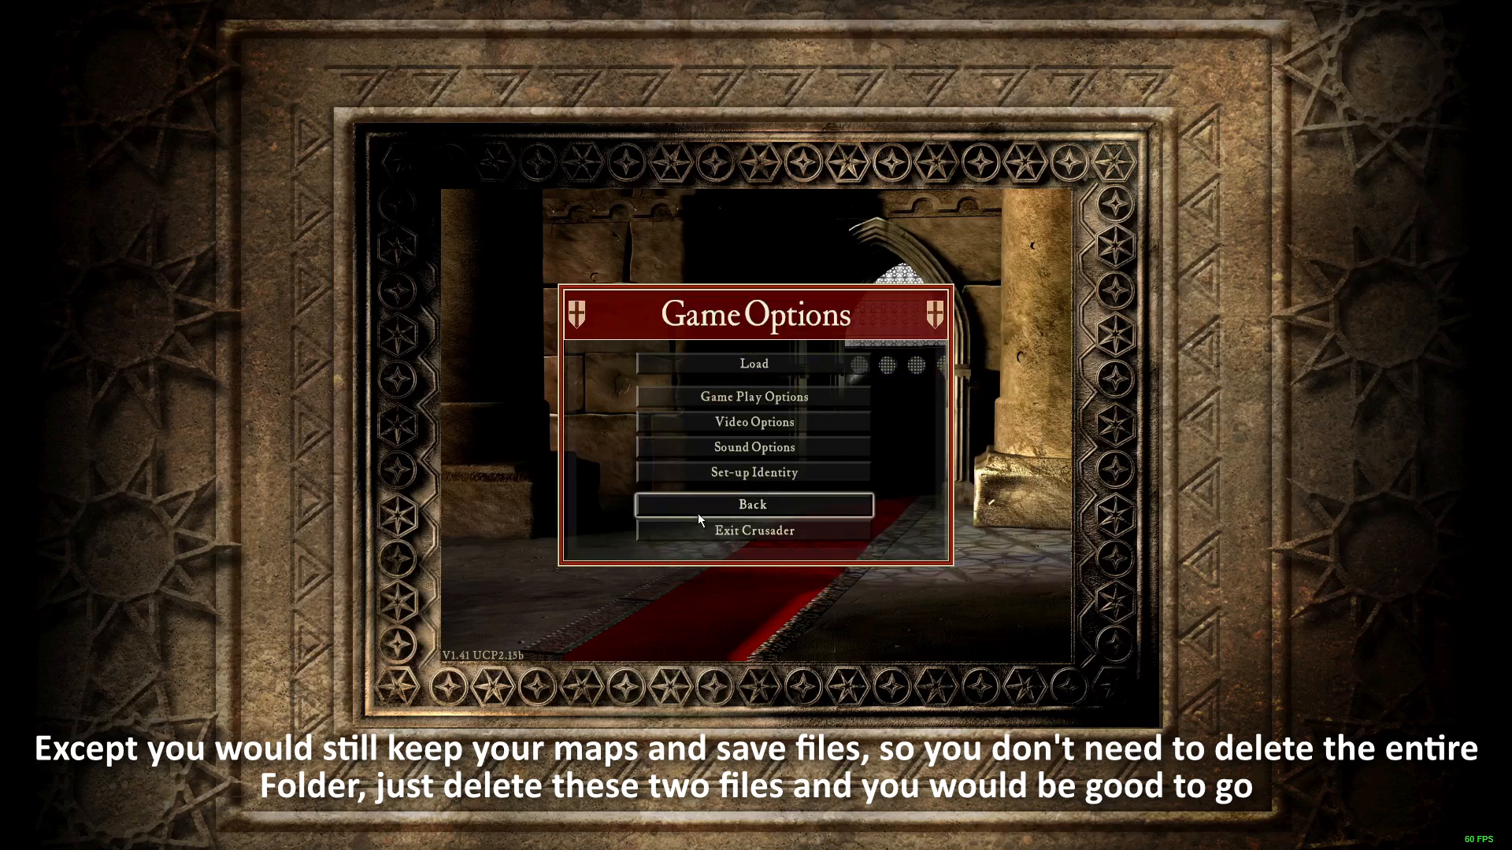
pyautogui.click(753, 364)
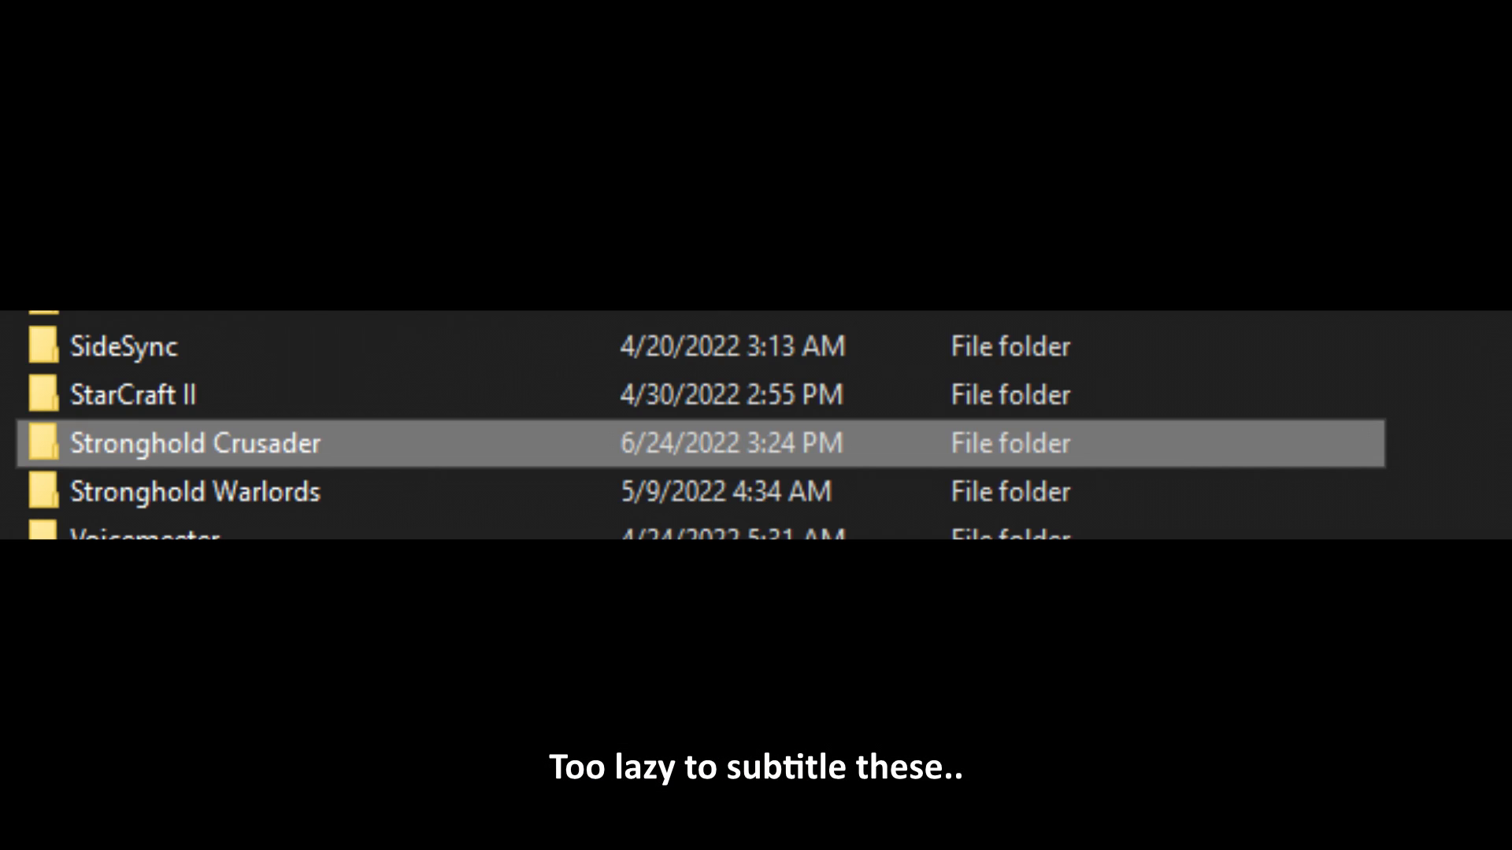
# Open the Stronghold Crusader folder in Documents to reveal the Maps and MapsExtreme folders
pyautogui.doubleClick(196, 443)
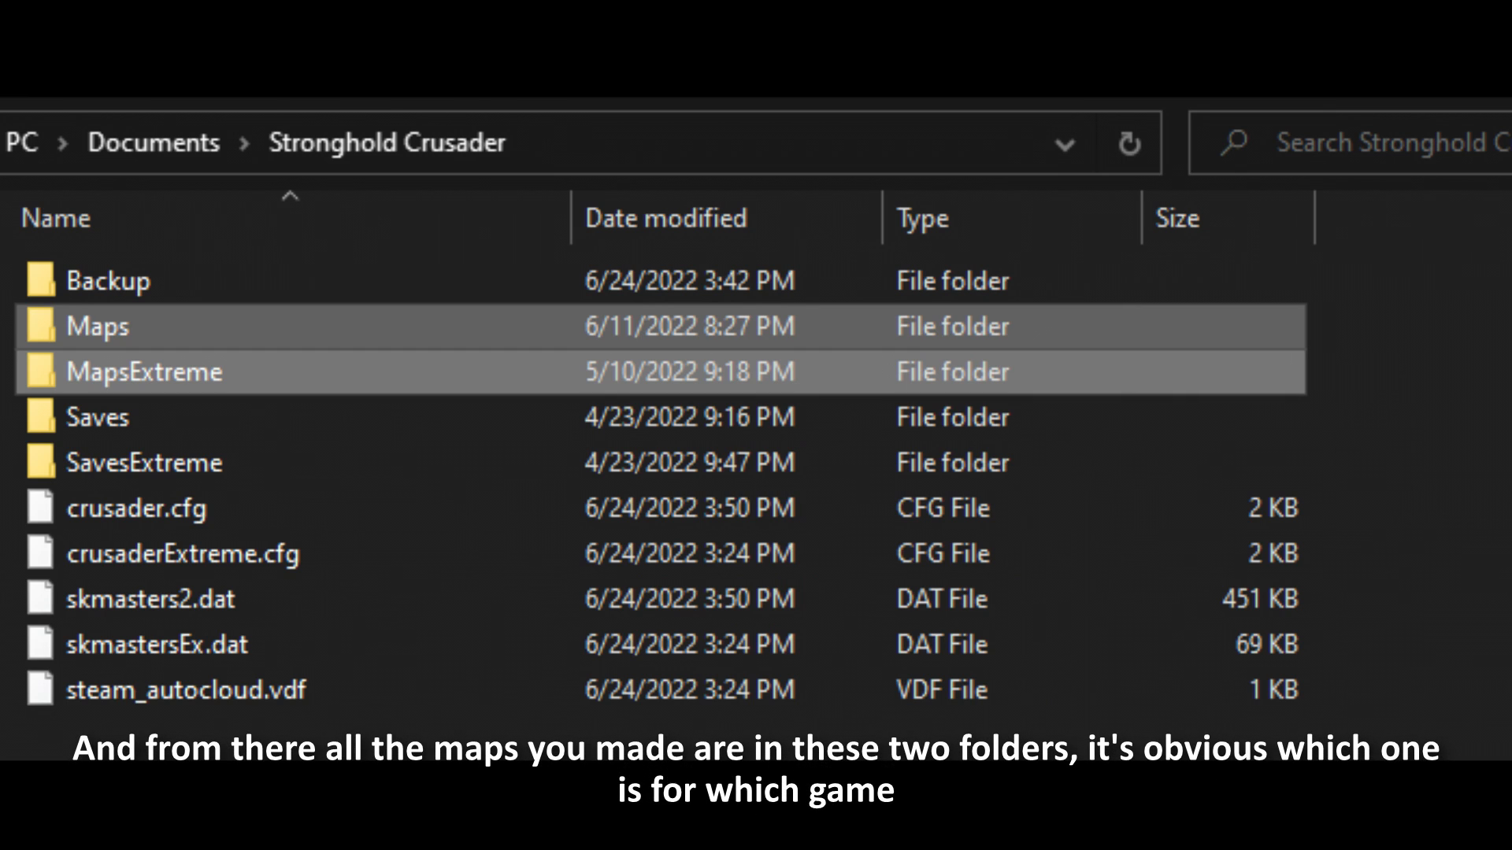